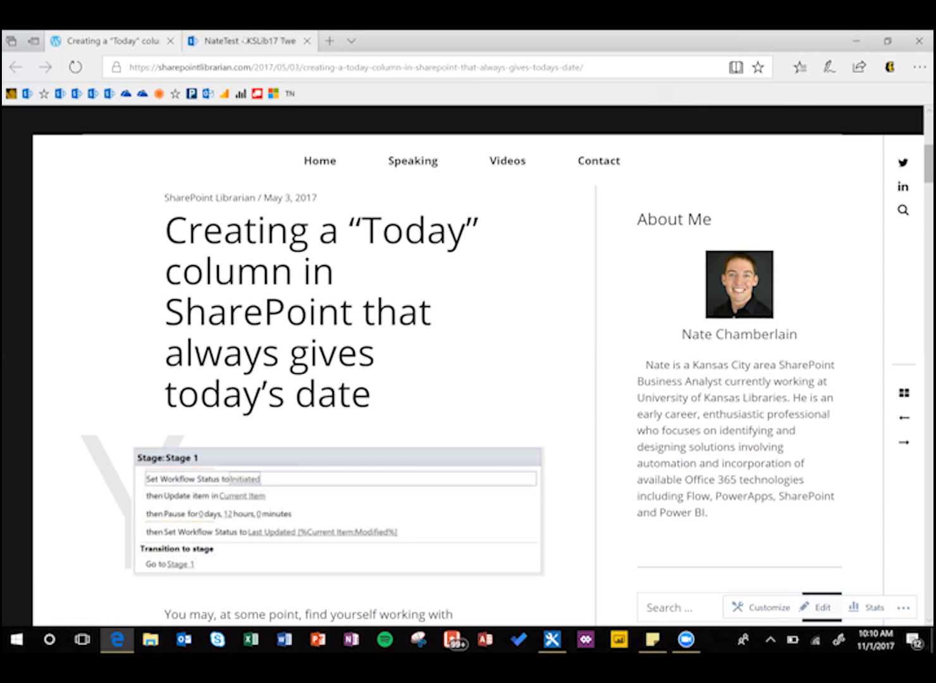
- Add a new Date column named Today to the KSLib17 Tweets list
left_click(248, 41)
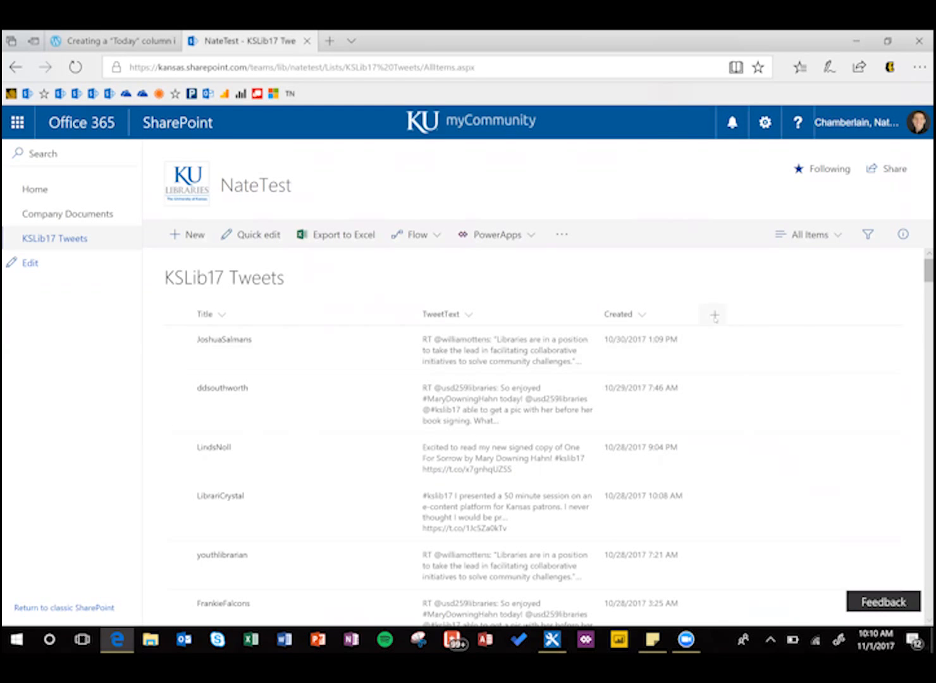
left_click(714, 314)
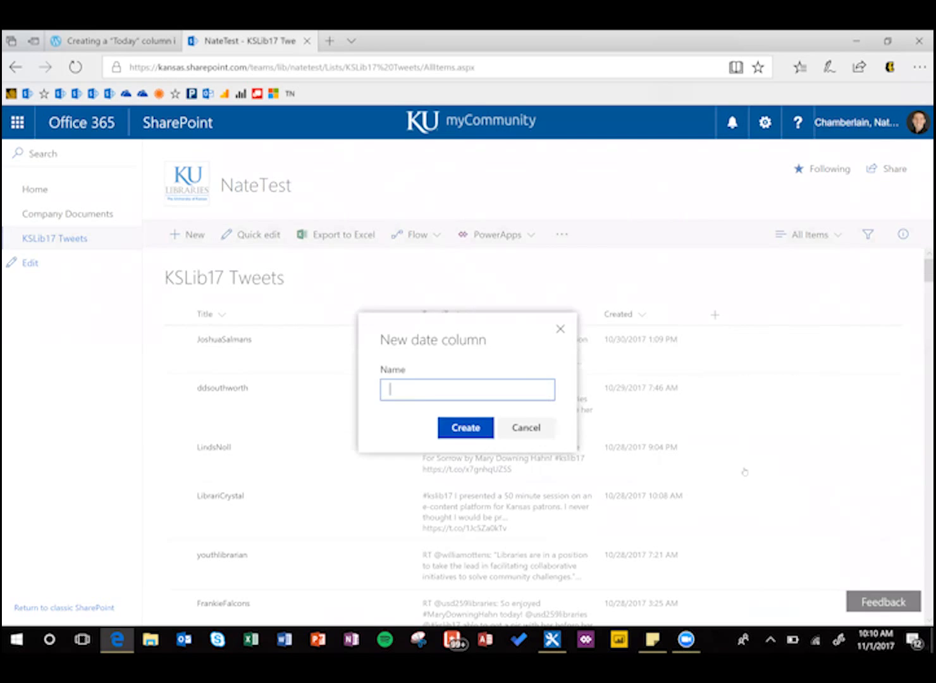
type("Today")
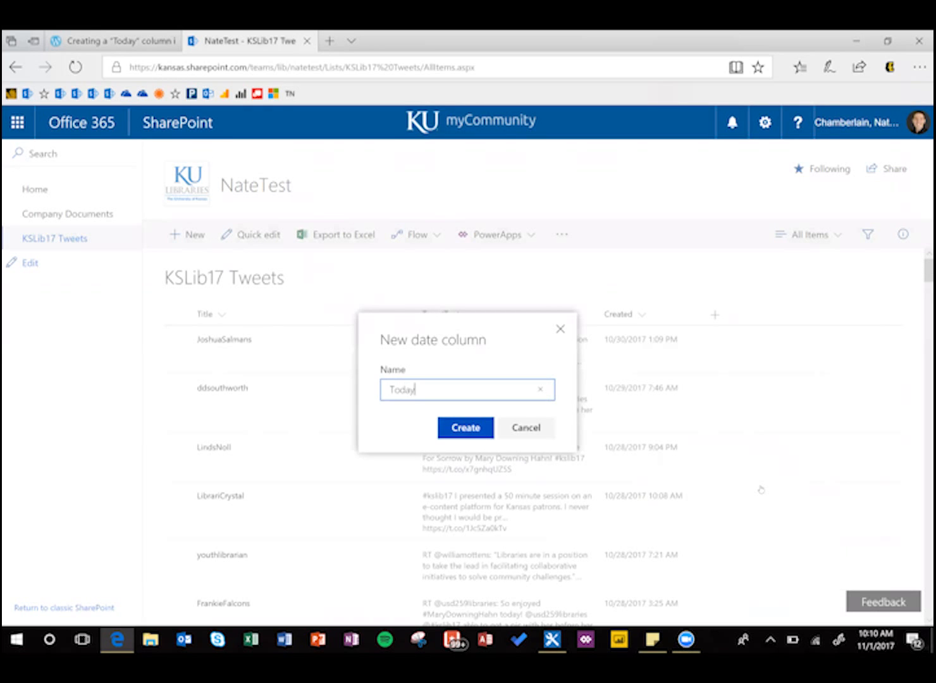
left_click(466, 428)
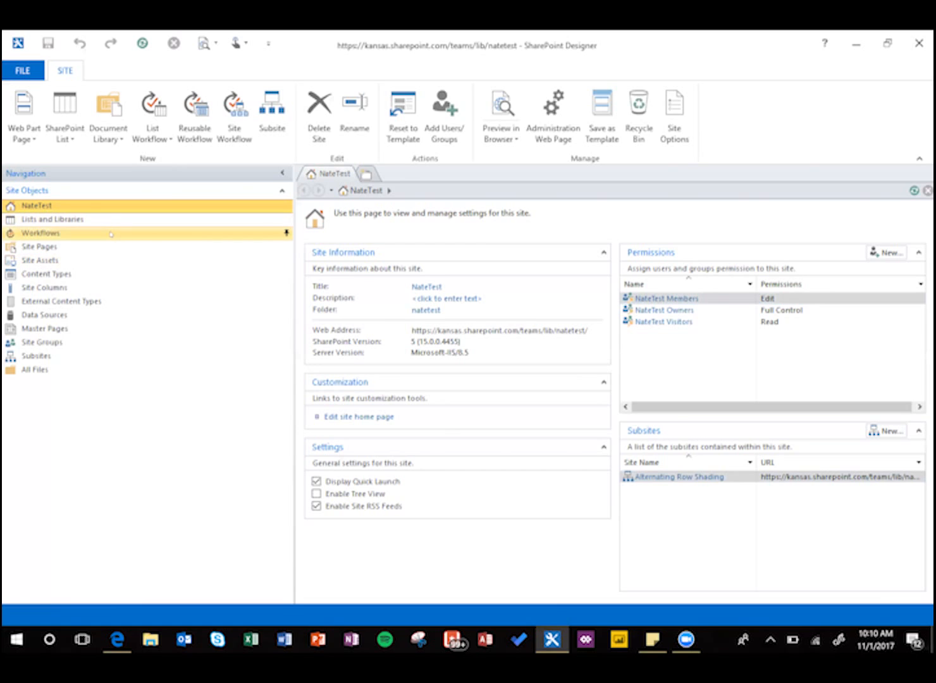
mouse_move(40, 233)
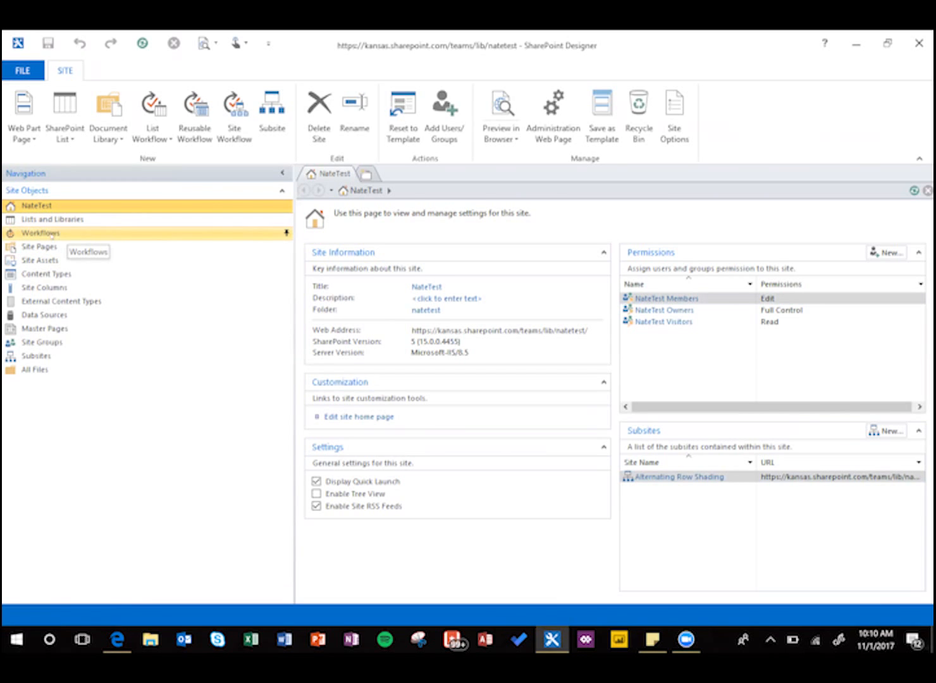
- Create a SharePoint 2013 list workflow named TodayColumn on KSLib17 Tweets from Site Objects > Workflows
left_click(40, 233)
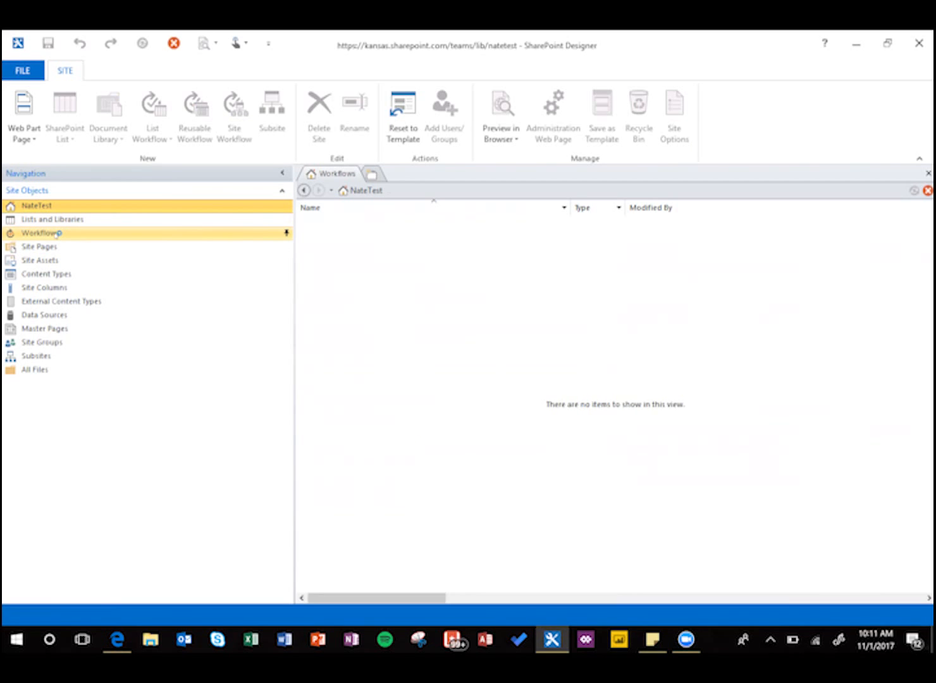
left_click(41, 233)
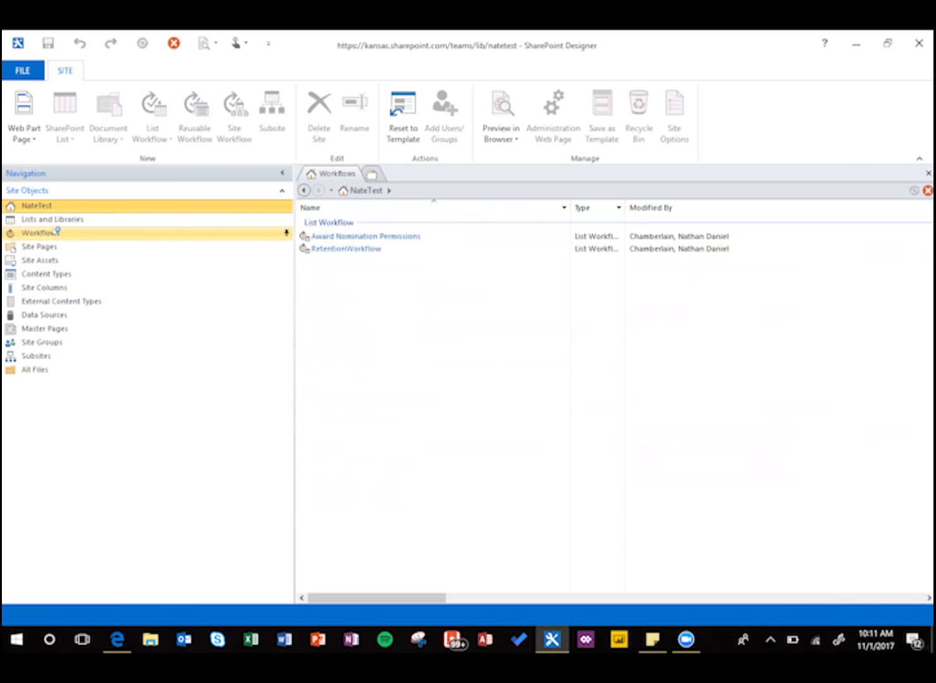
left_click(41, 233)
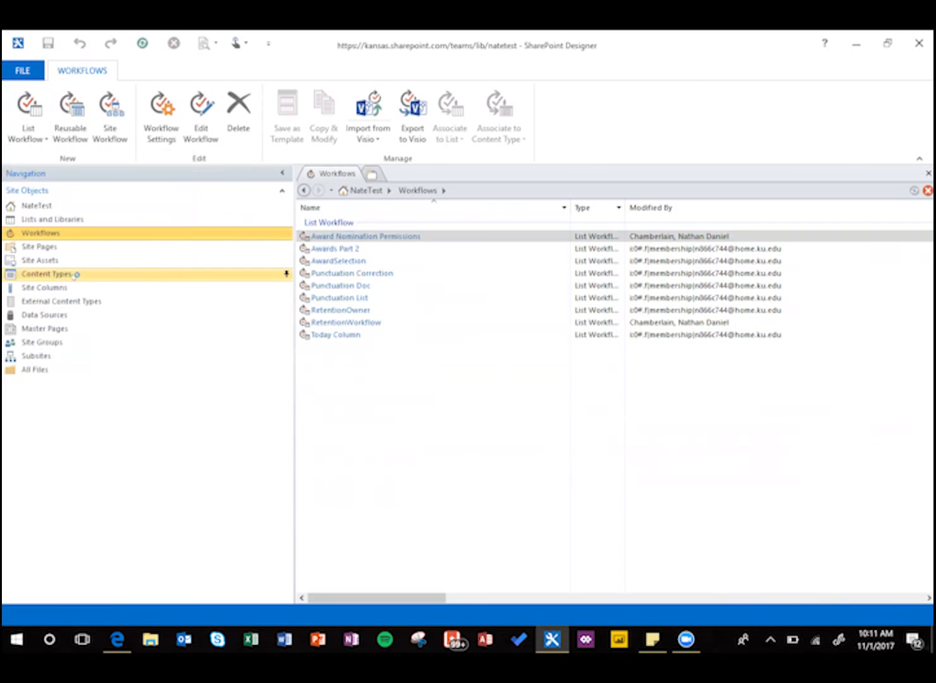
left_click(28, 116)
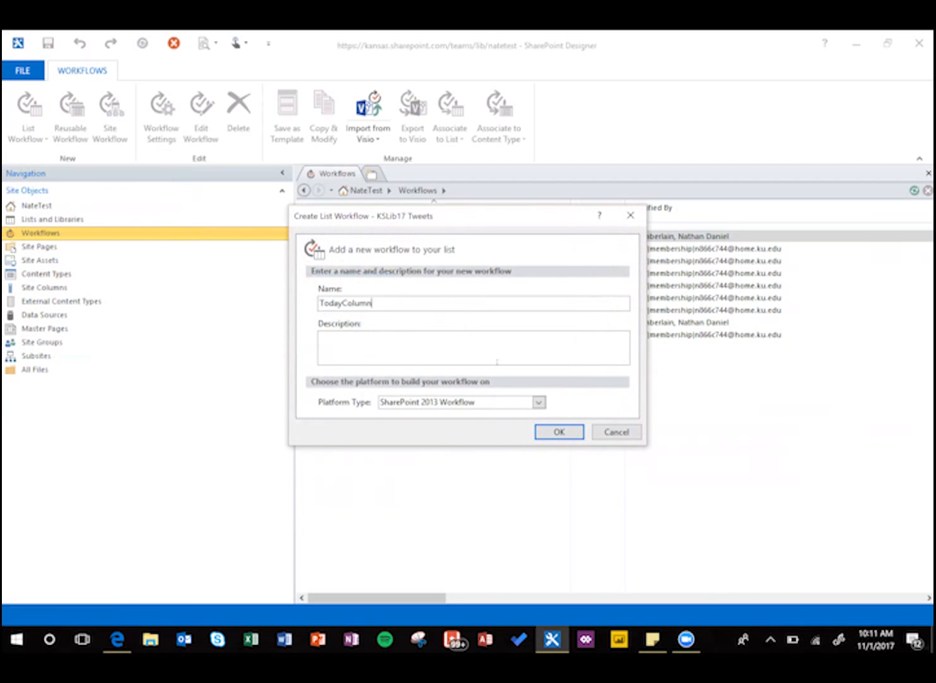
left_click(558, 432)
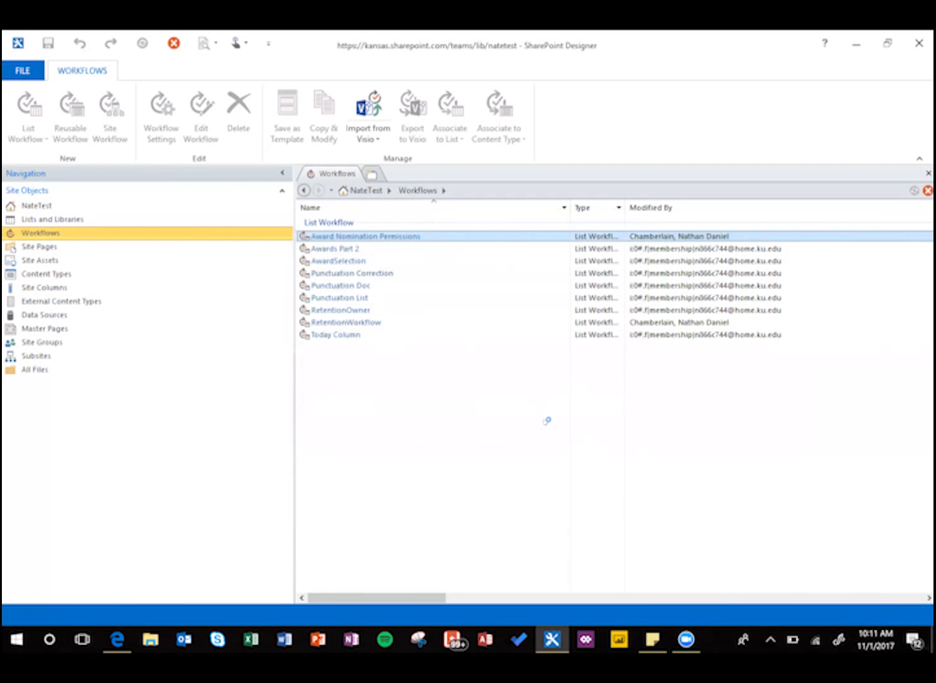
double_click(364, 235)
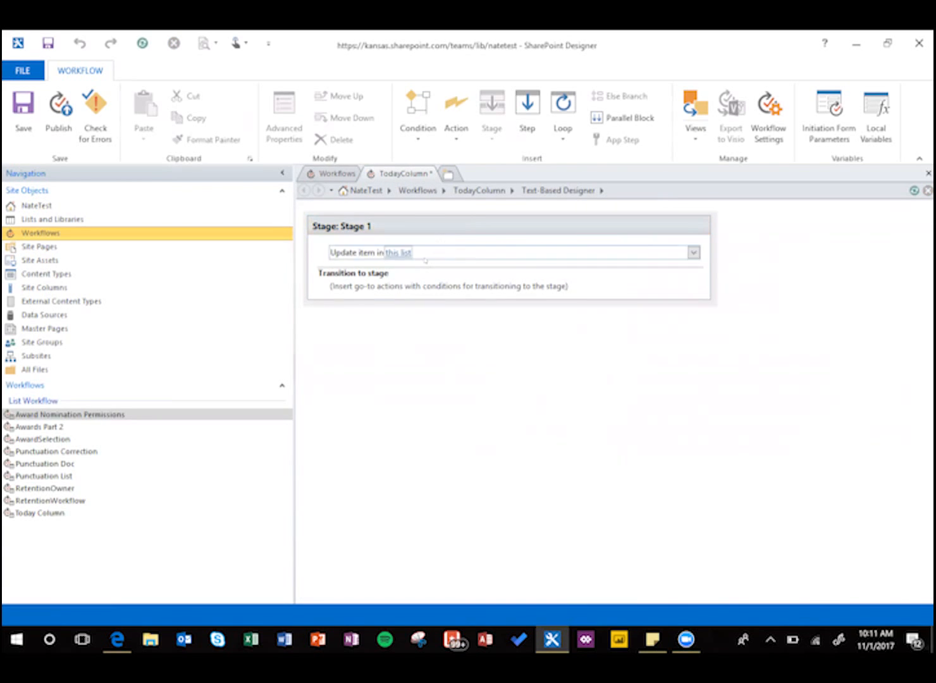
- Configure the Update List Item action so the current item's Today field gets the current date
left_click(397, 253)
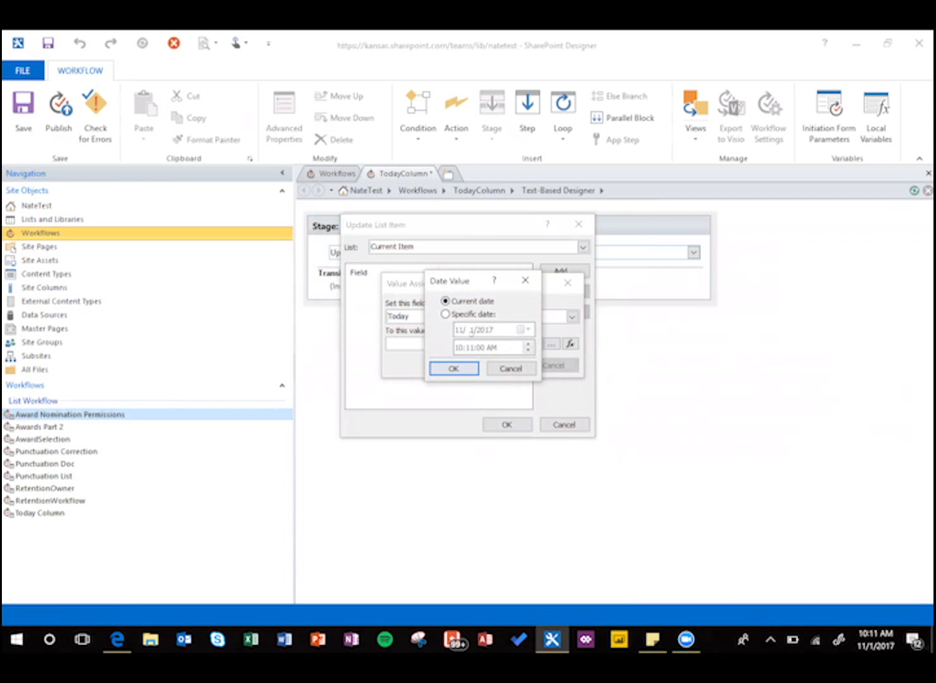
left_click(453, 368)
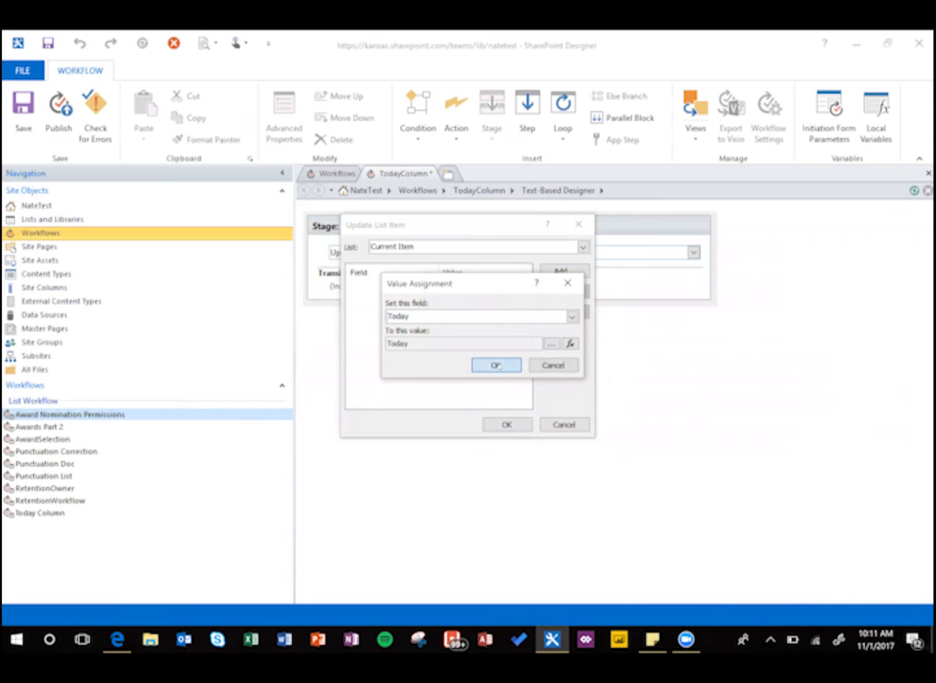
left_click(496, 364)
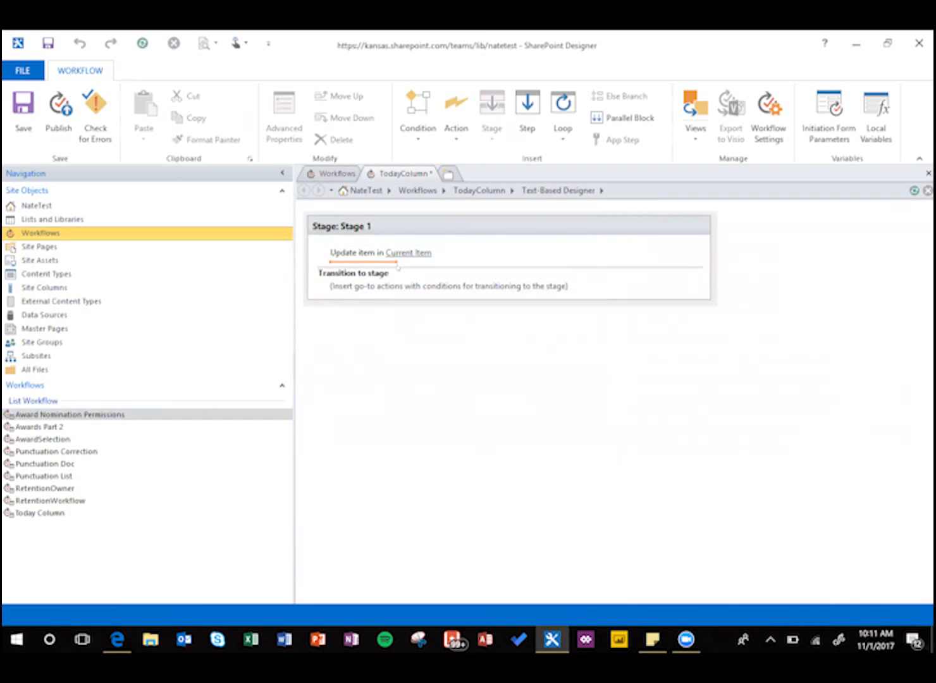
- Add a Pause for Duration of 12 hours and a Go to Stage 1 transition so the stage loops
type("pause")
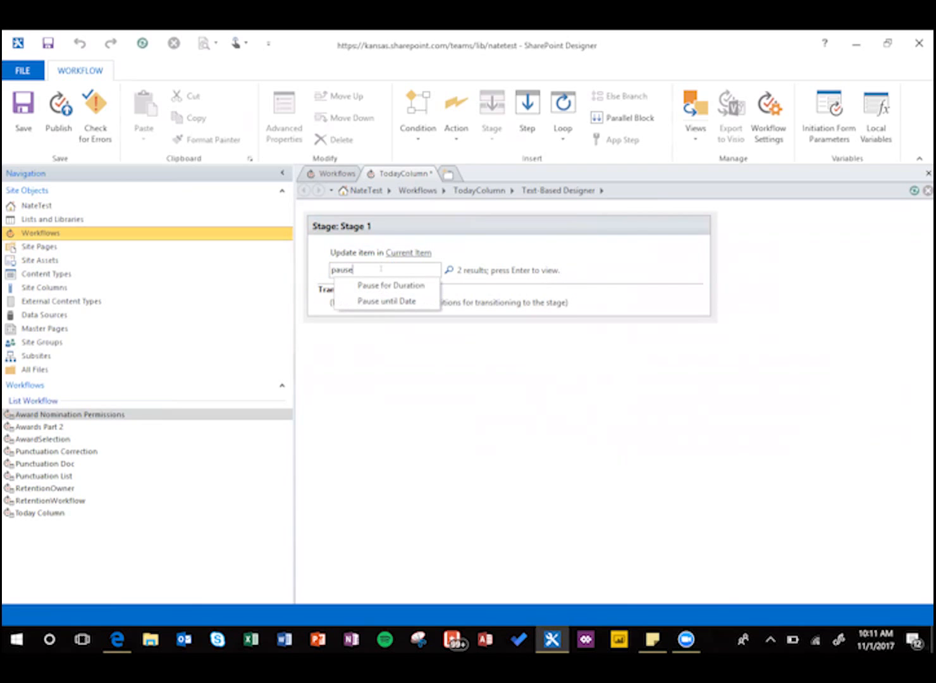
left_click(390, 286)
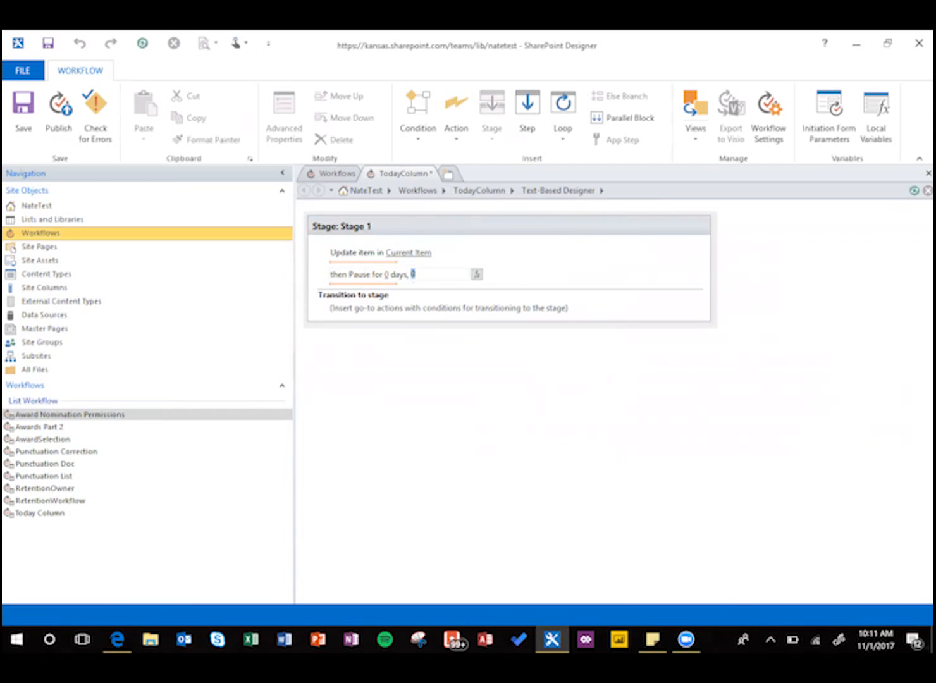
type("12")
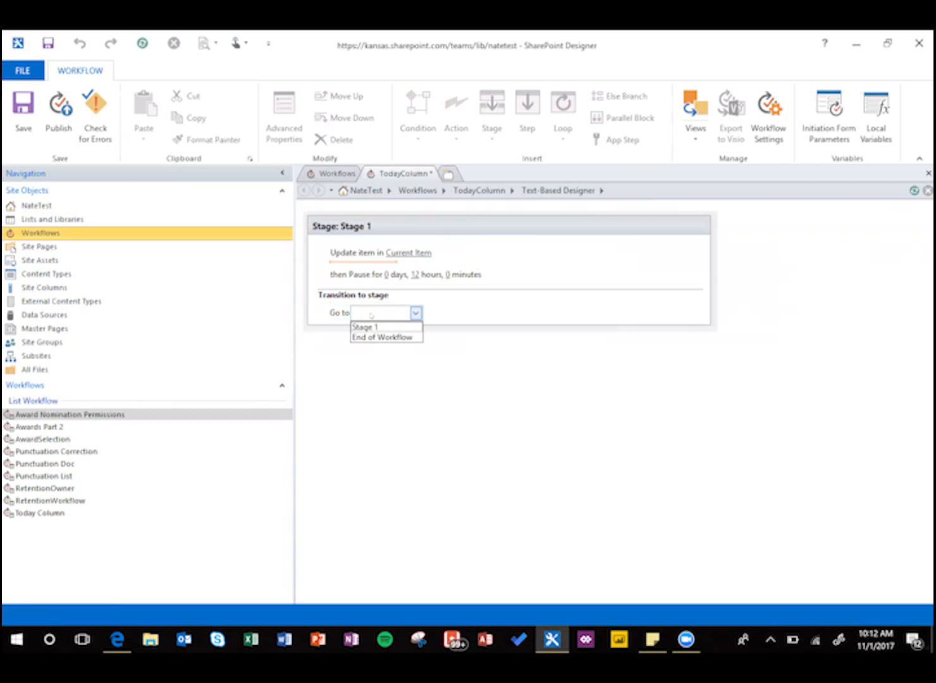
left_click(364, 326)
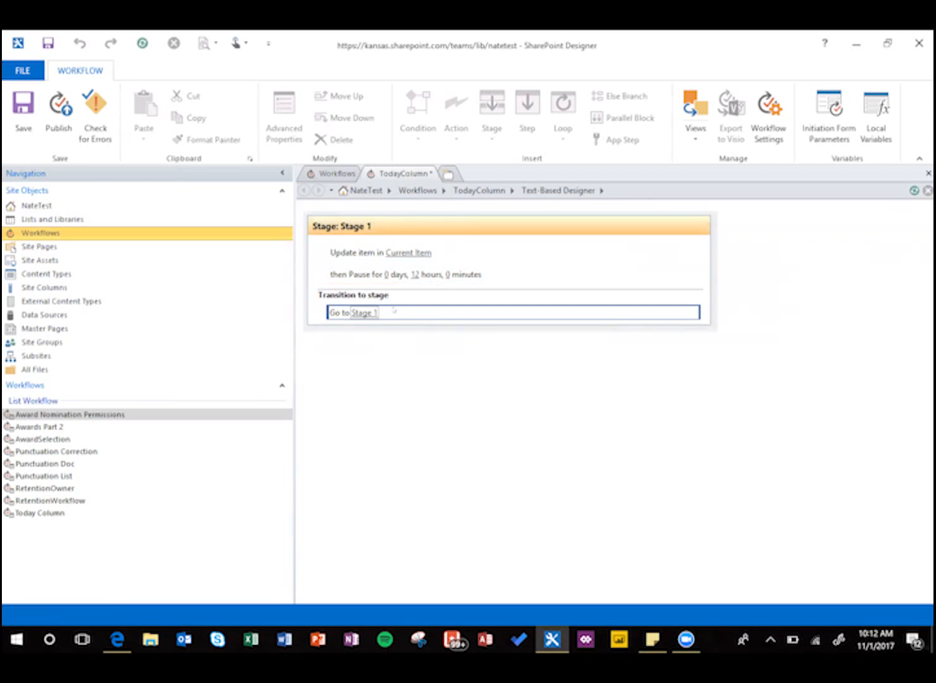
left_click(408, 253)
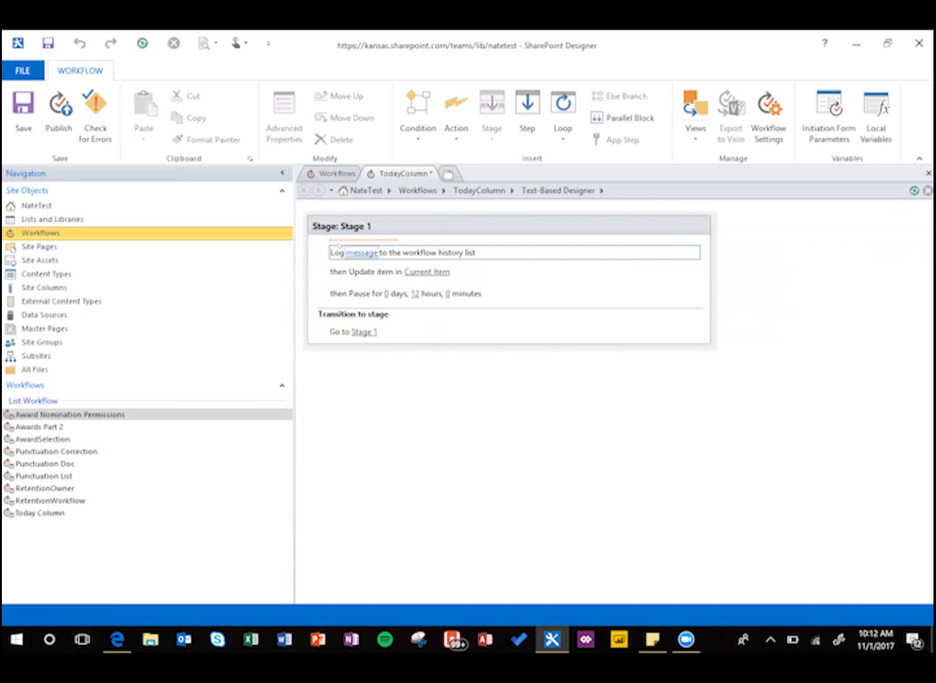
- Add Log to History List messages 'Workflow initiating' at the top and 'paused' after the pause
left_click(359, 253)
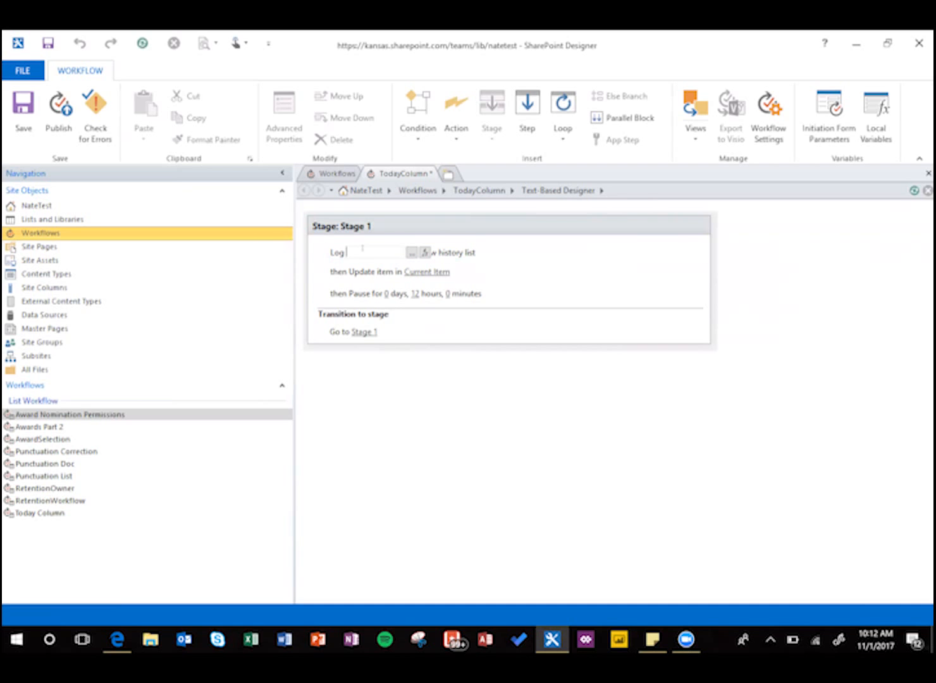
type("Workflow")
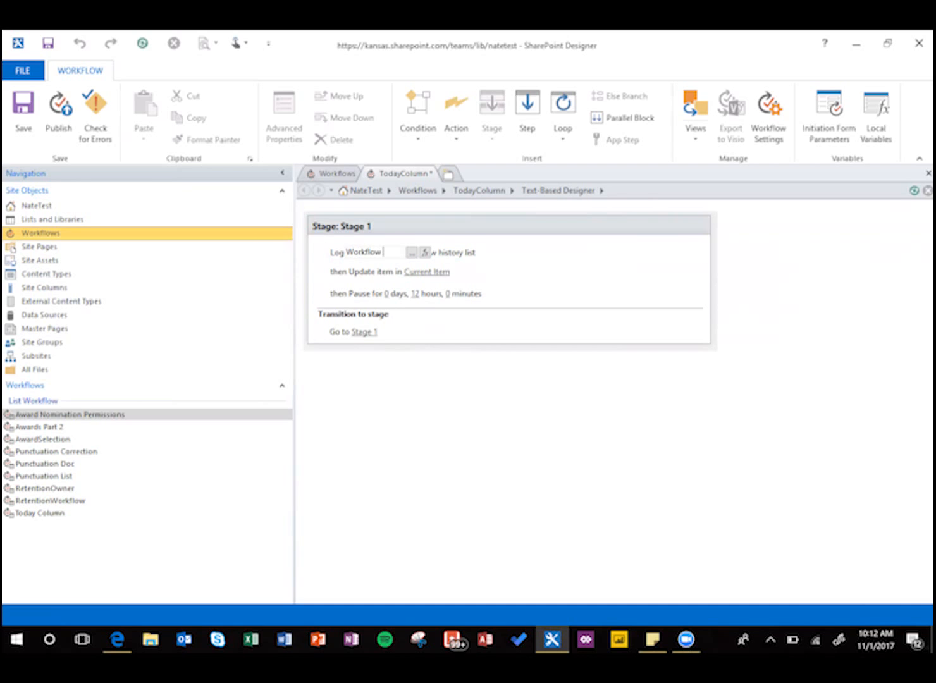
type("workflow initiating")
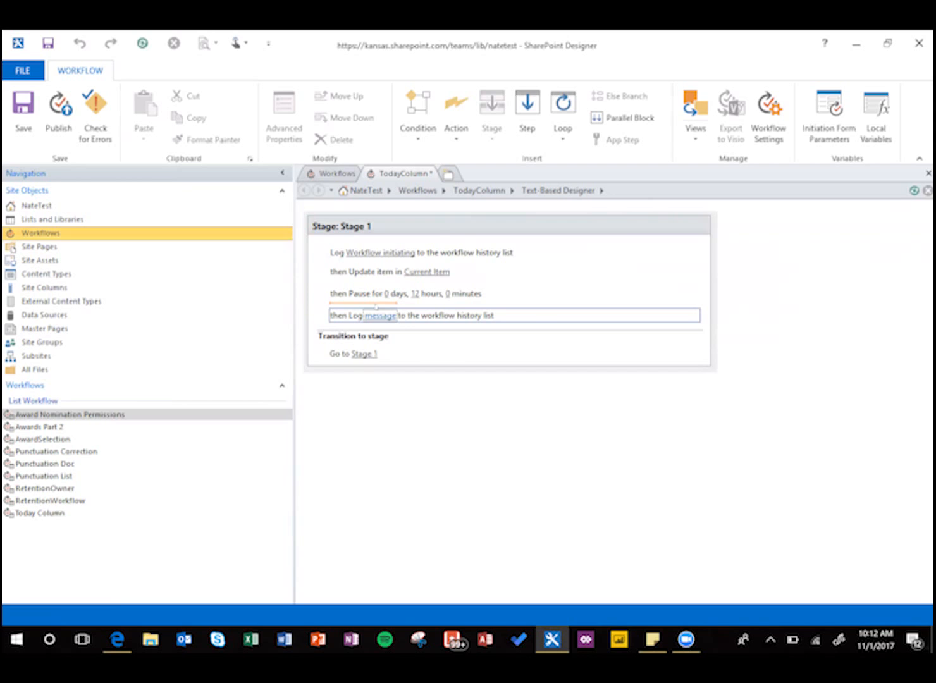
type("paused")
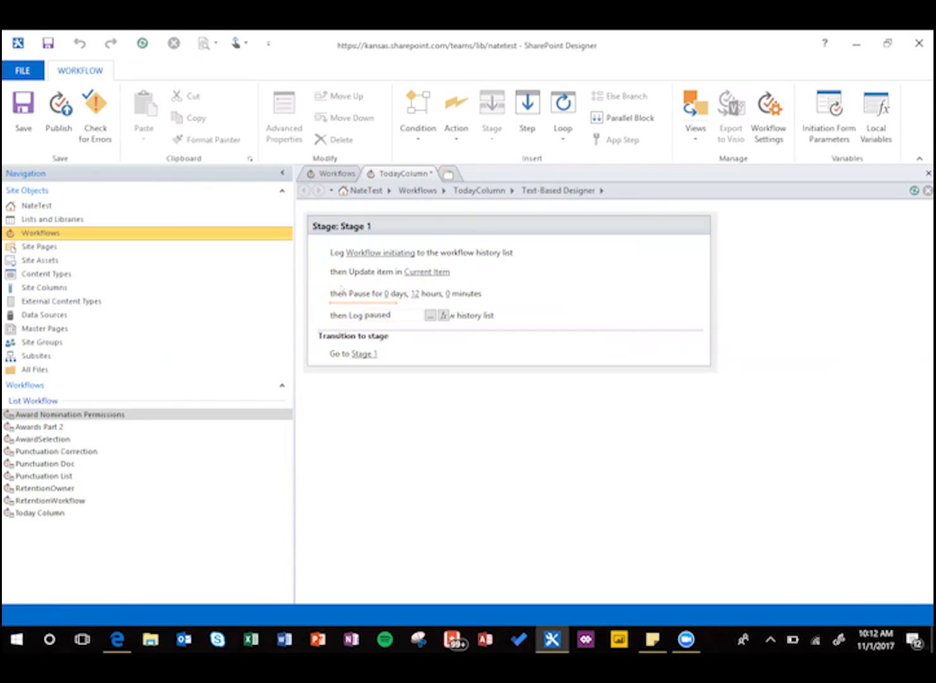
type("lo")
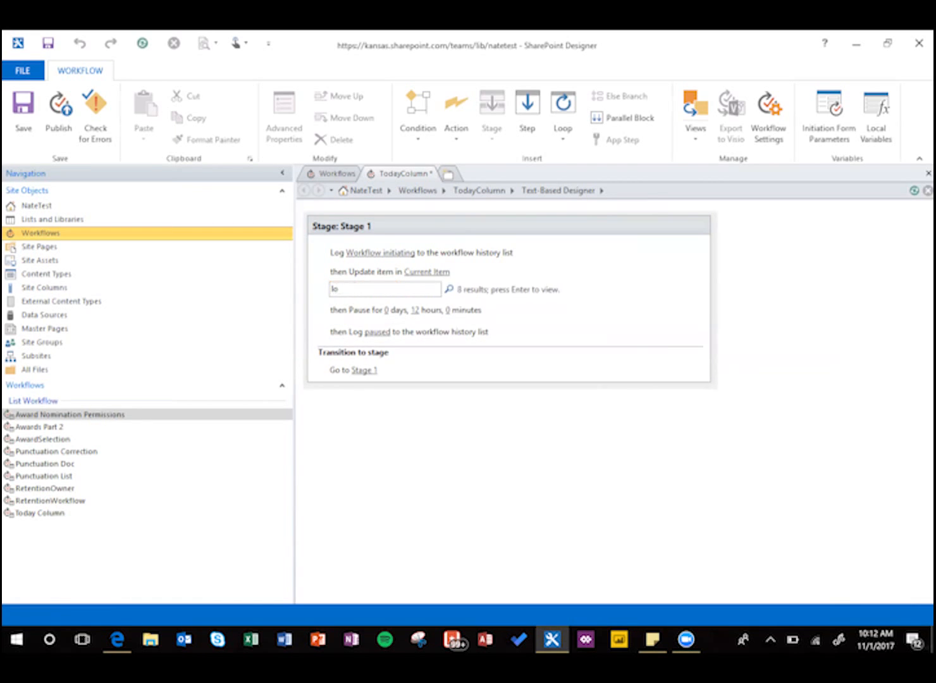
type("update")
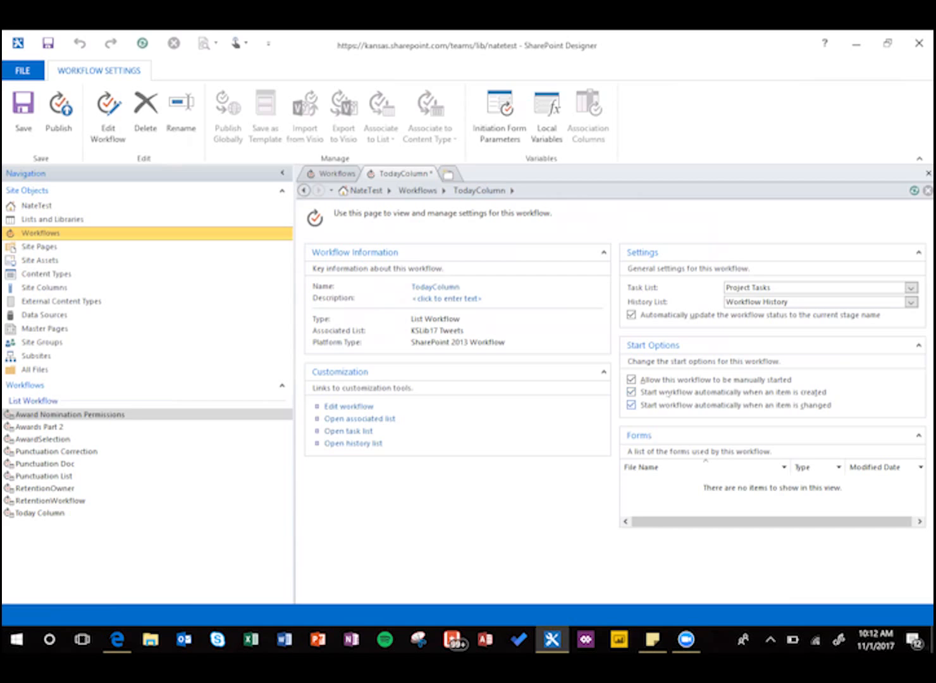
- Disable manual start for TodayColumn and publish the workflow
left_click(633, 379)
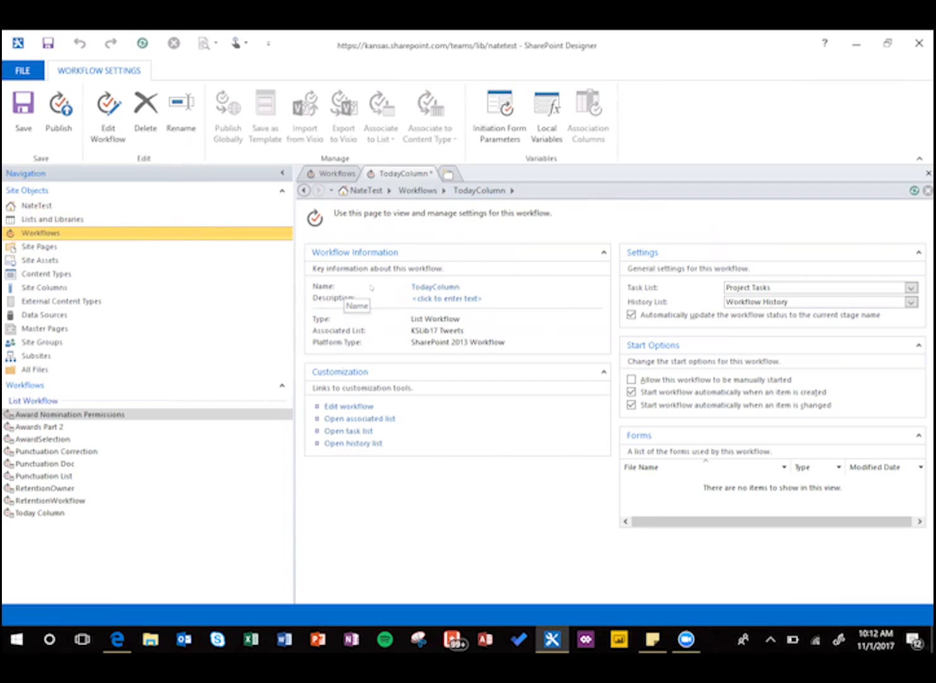
mouse_move(690, 337)
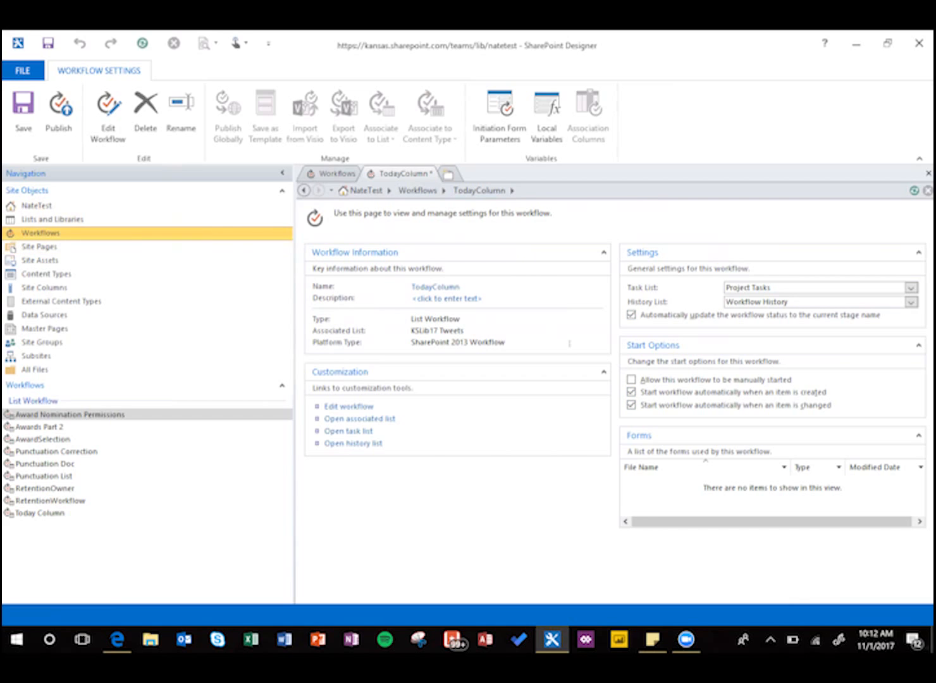
left_click(58, 114)
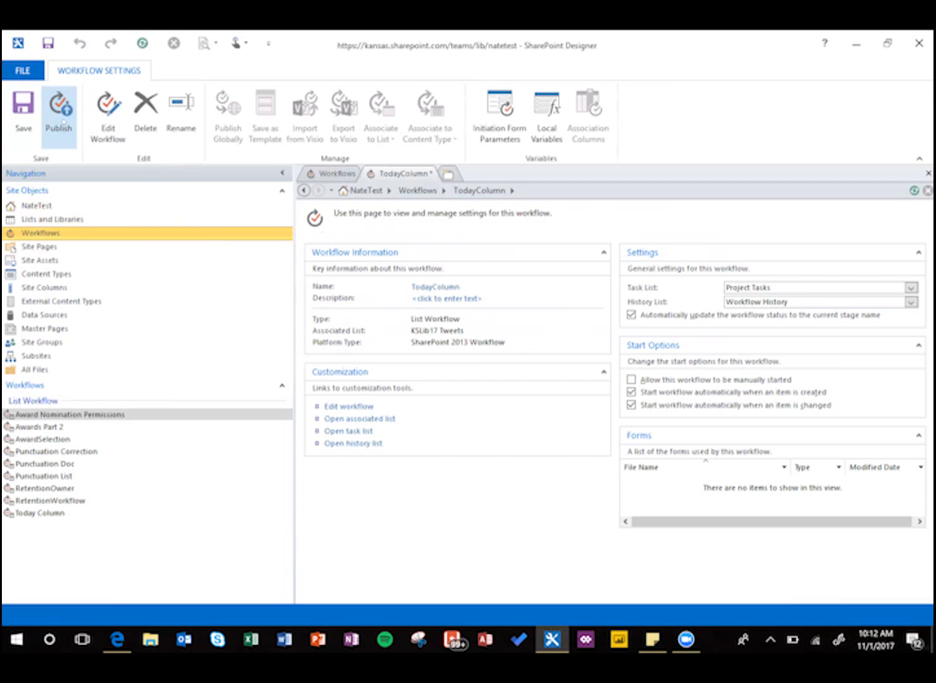
left_click(58, 116)
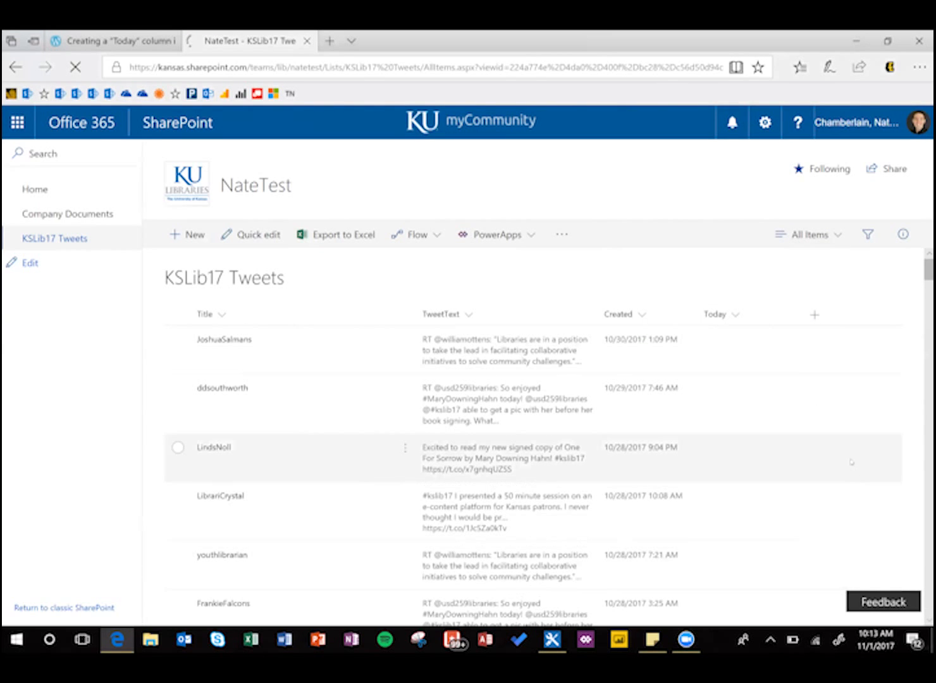
- Start a new calculated column named Days Since Creation on KSLib17 Tweets
left_click(815, 314)
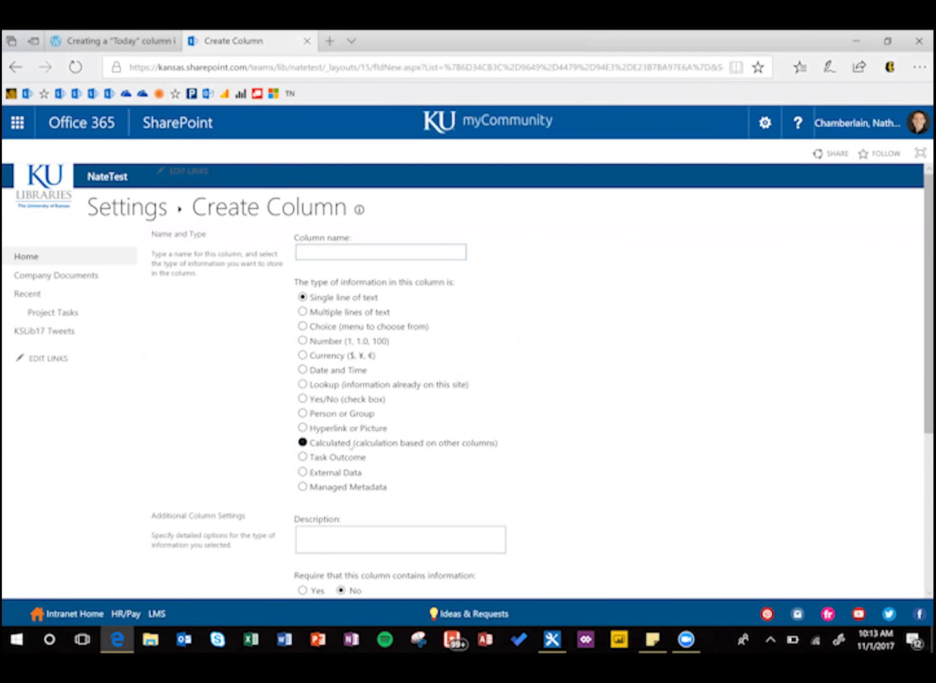
type("D")
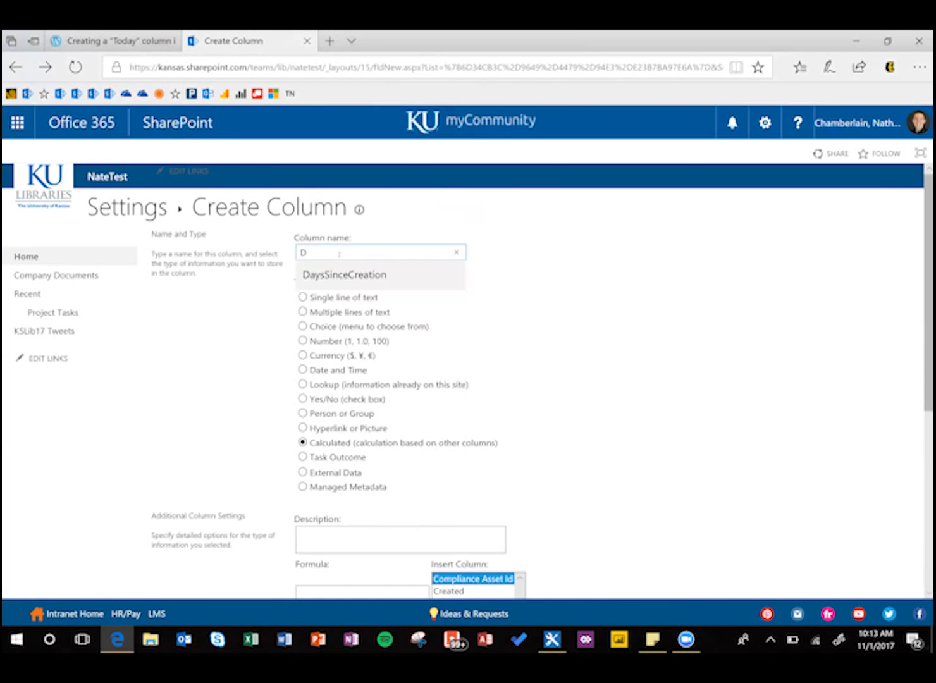
type("Days Since")
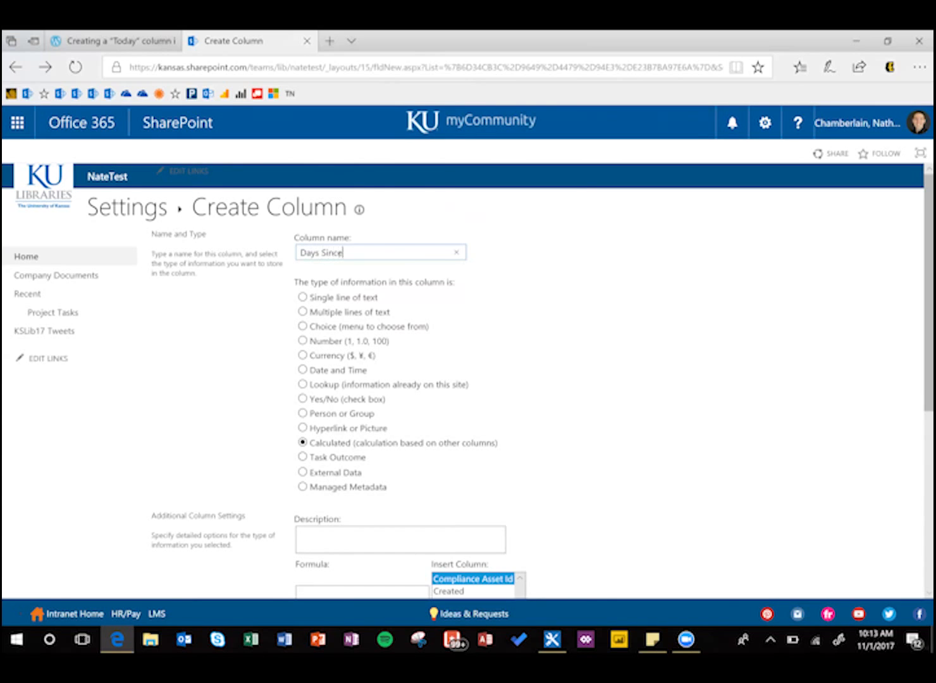
type("Creation")
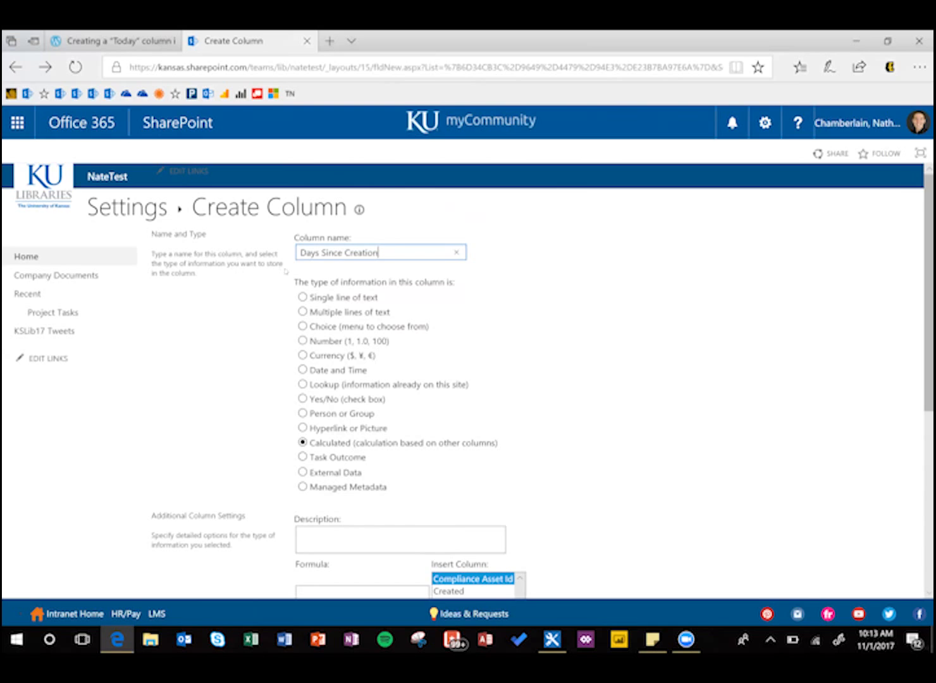
scroll("down", 3)
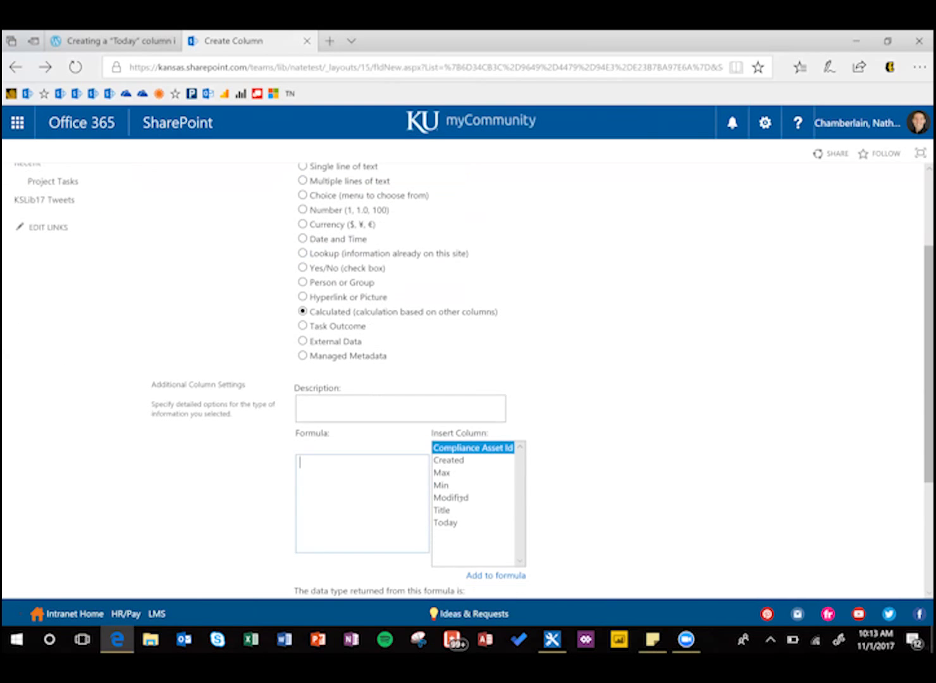
- Set its formula to =([Today]-[Created]) as a Number with 1 decimal place and create it
left_click(446, 522)
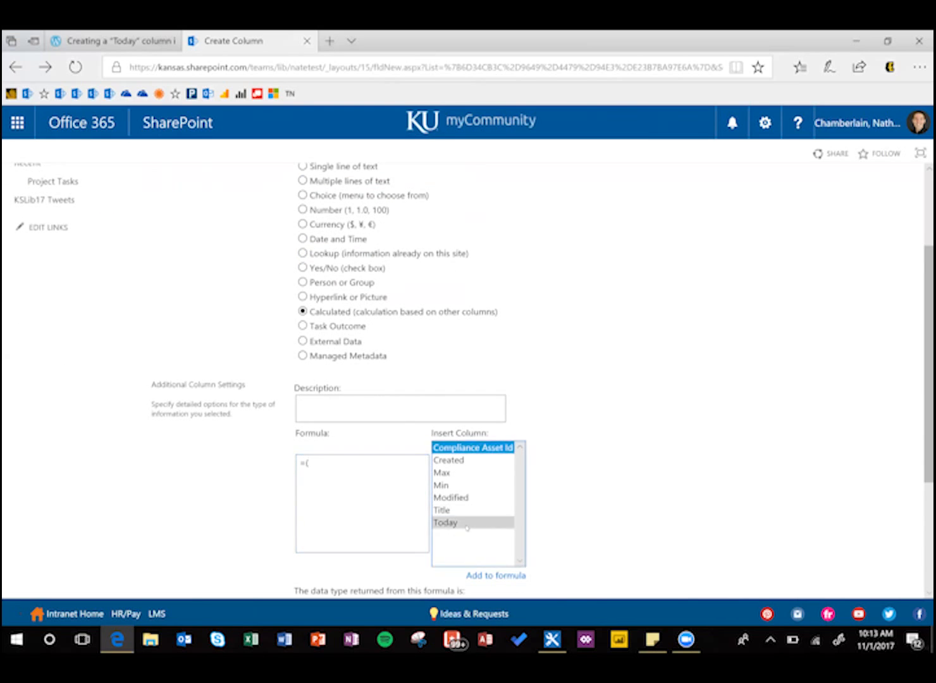
double_click(445, 522)
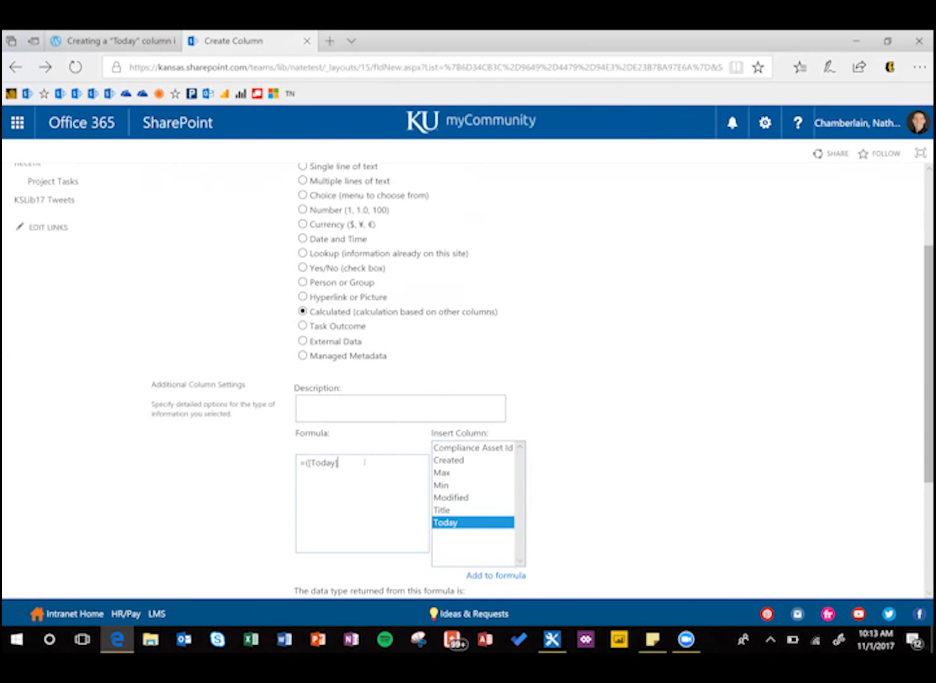
left_click(449, 461)
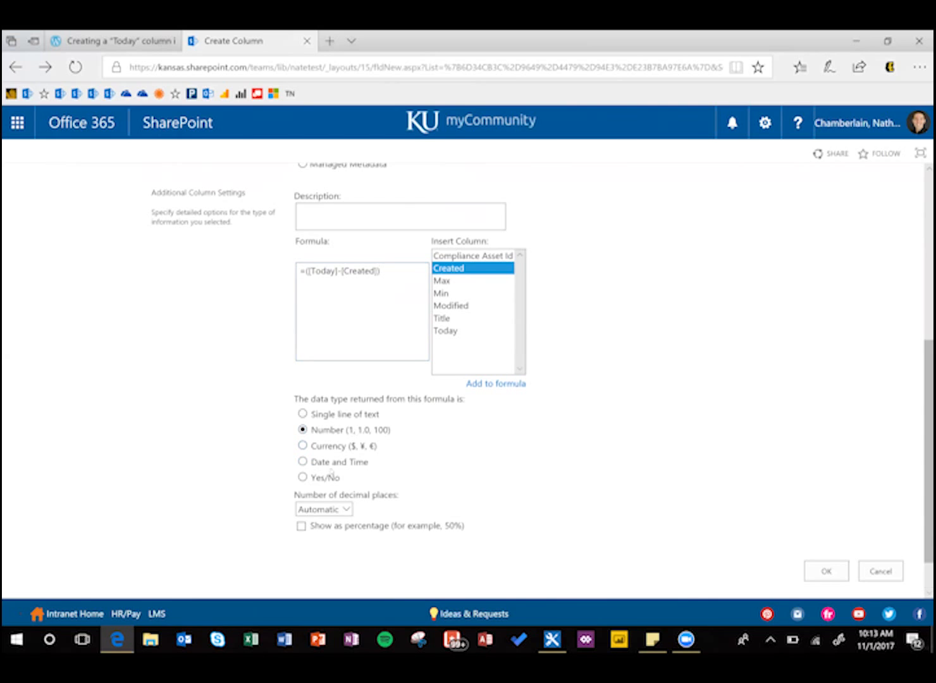
left_click(324, 509)
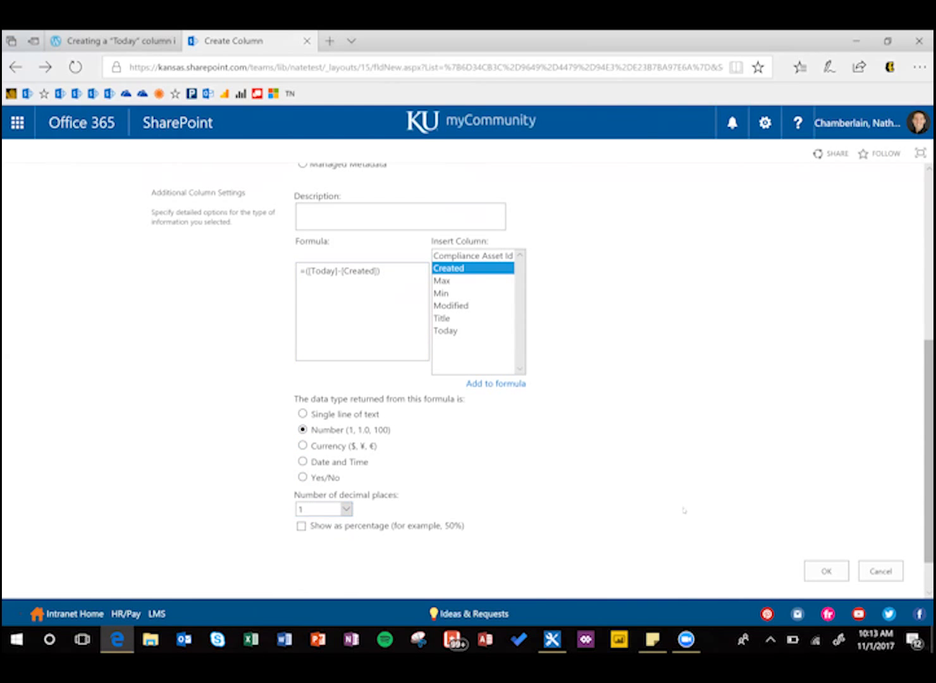
left_click(826, 570)
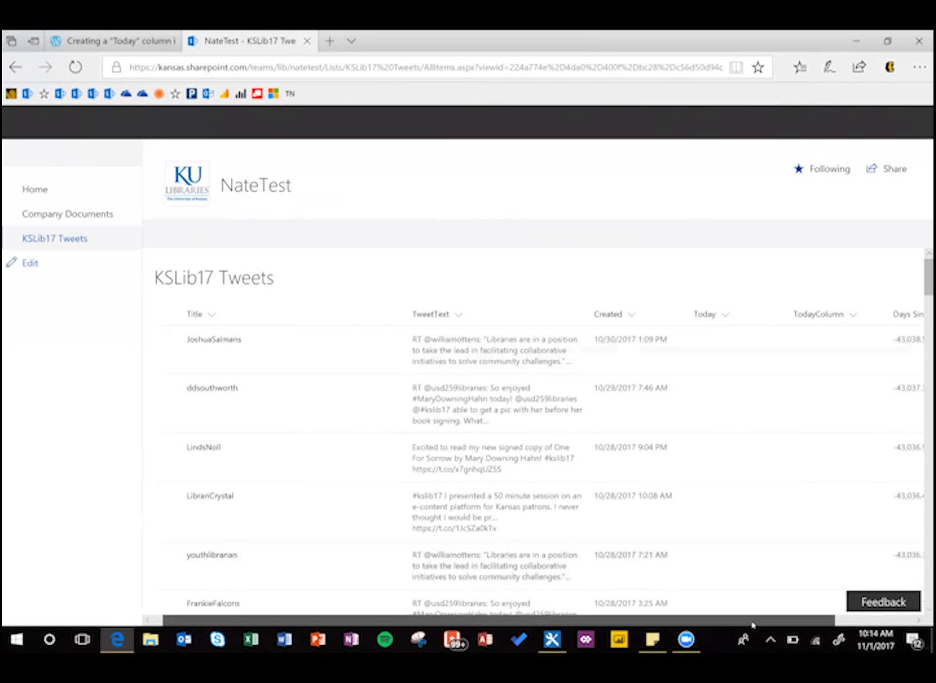
- Hide TodayColumn from the All Items view via List Settings
scroll("right", 3)
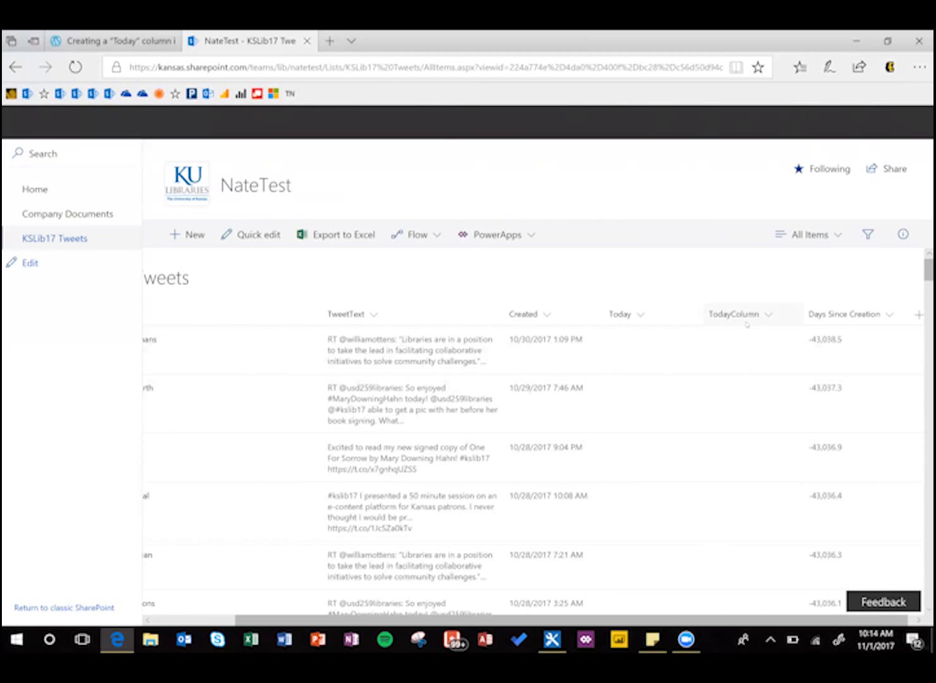
left_click(764, 121)
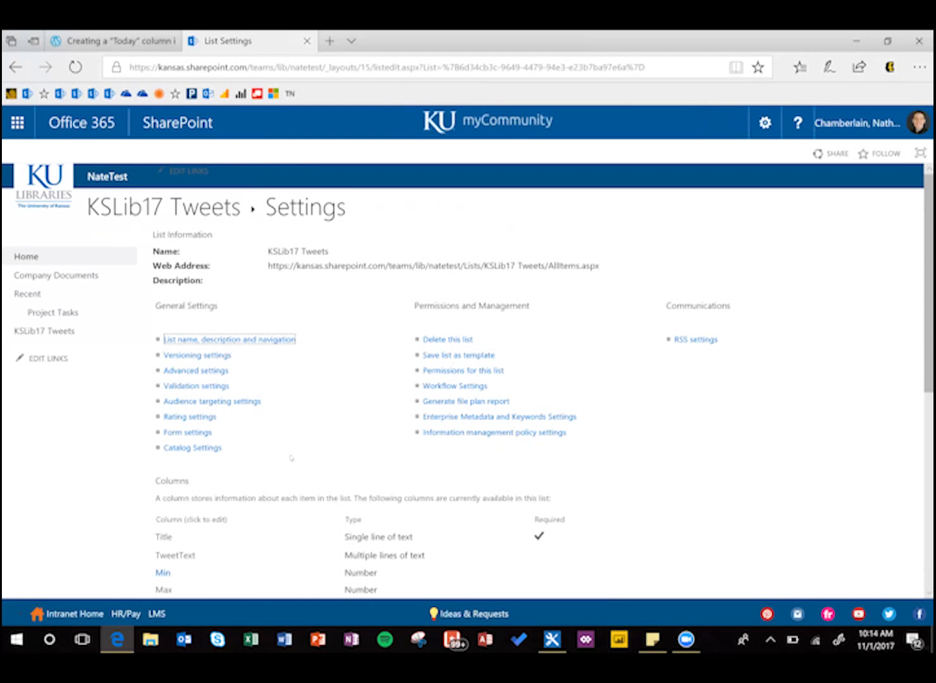
scroll("down", 3)
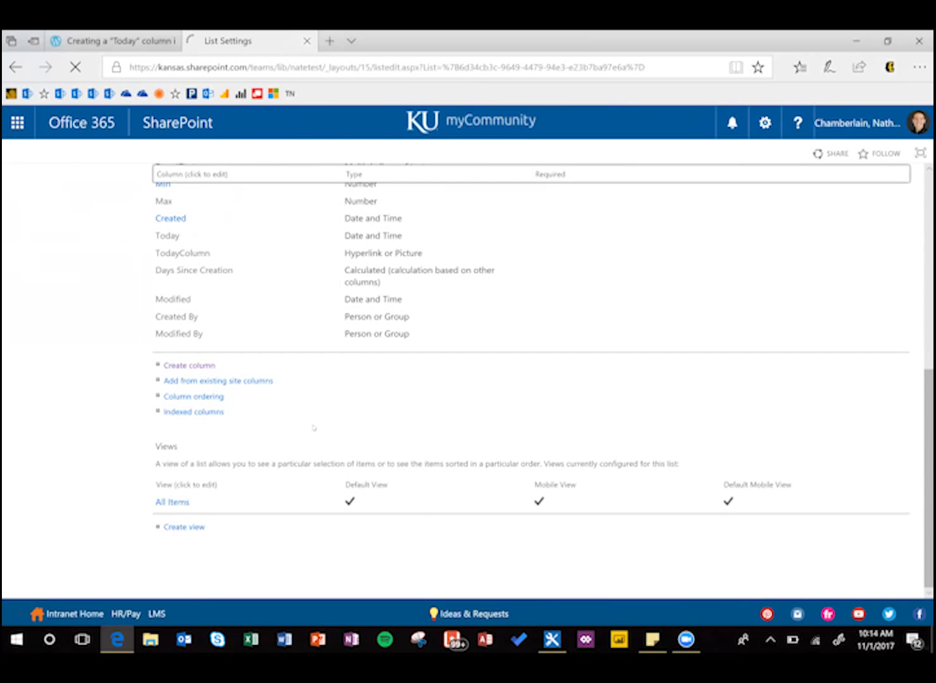
left_click(172, 501)
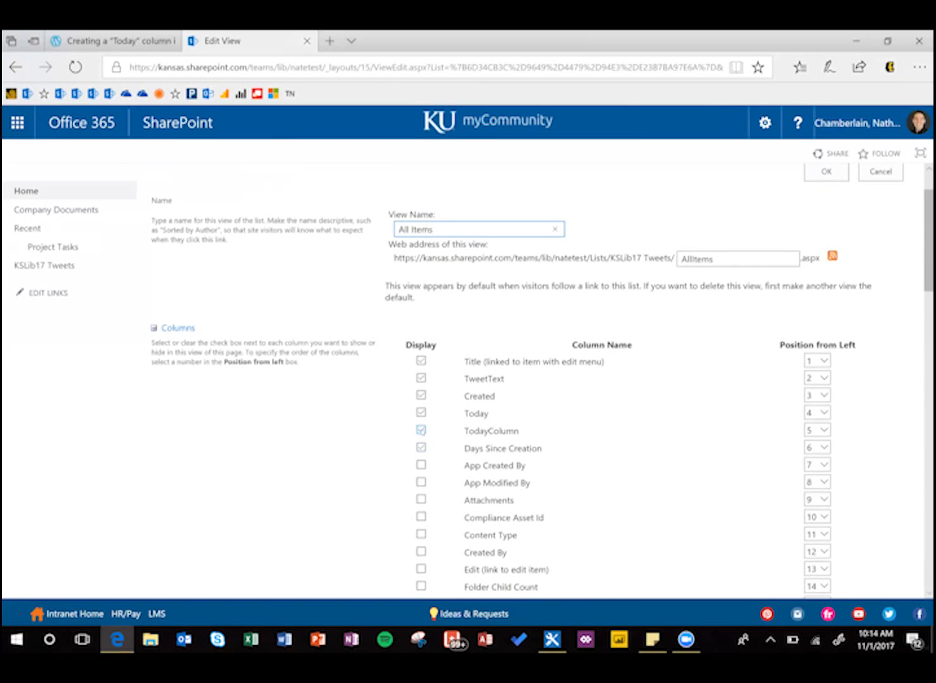
left_click(421, 430)
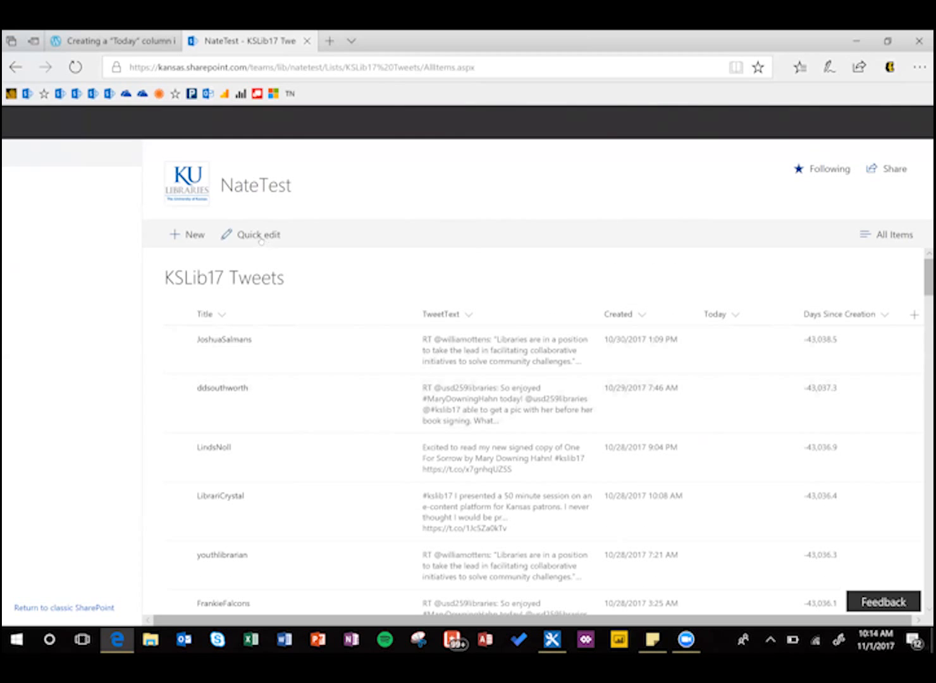
- In Quick edit, set the first tweet's Today cell to 10/1/2017
left_click(258, 234)
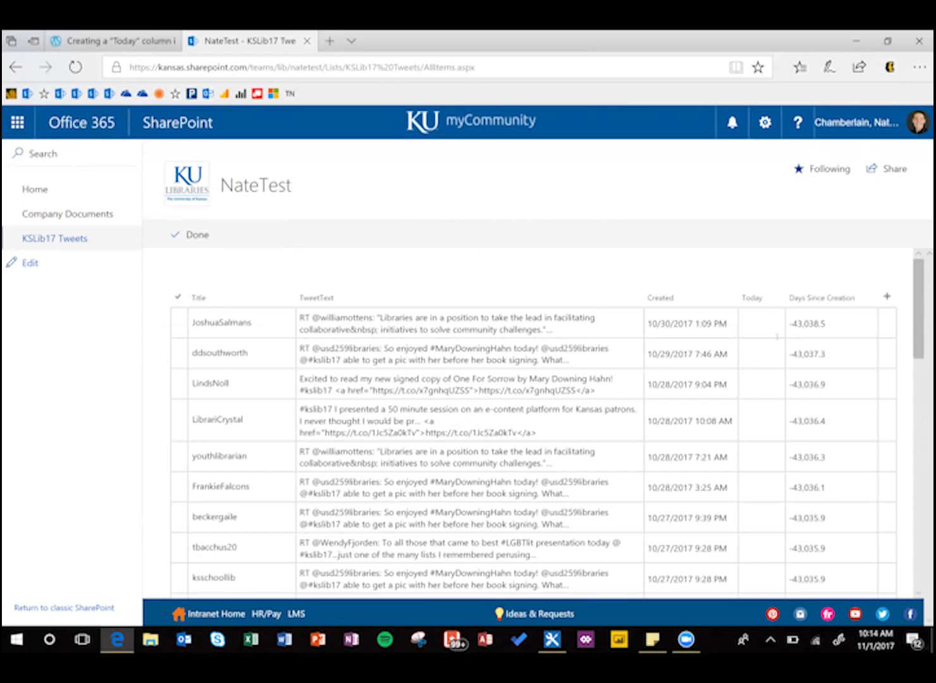
left_click(762, 324)
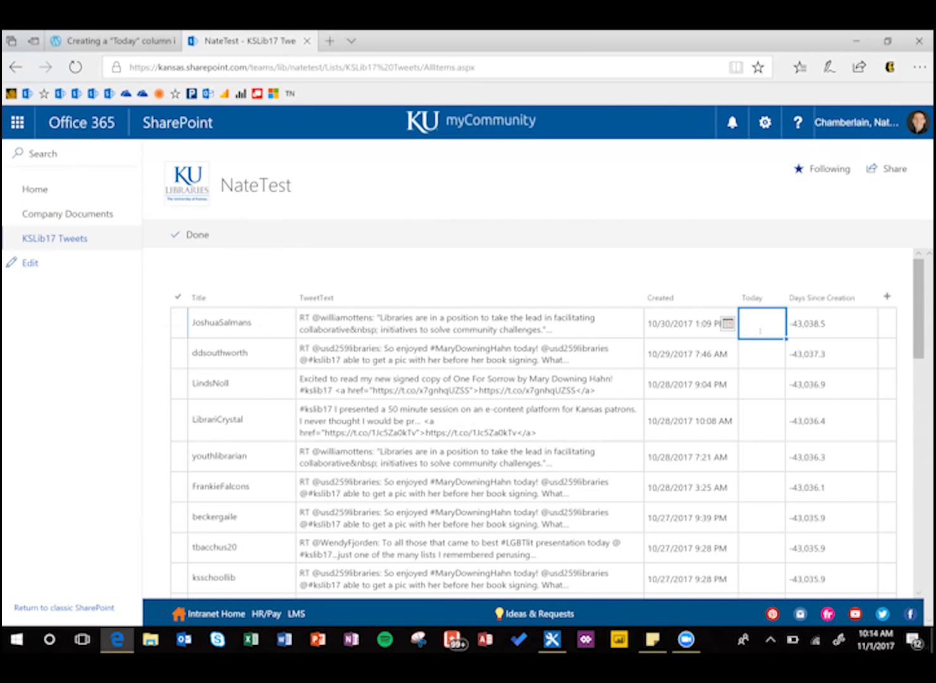
type("10/1/20")
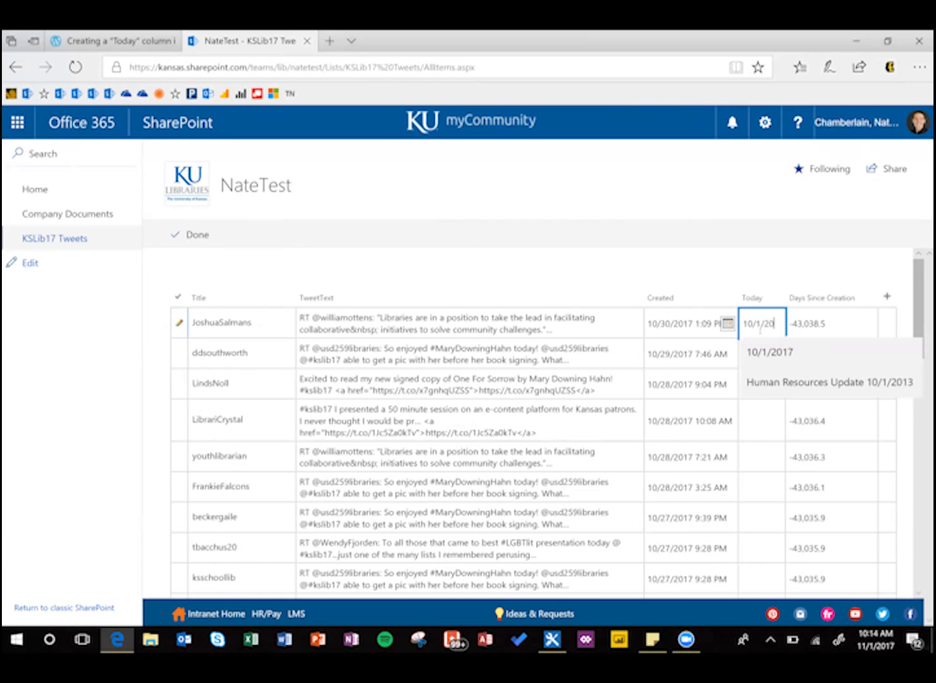
left_click(769, 352)
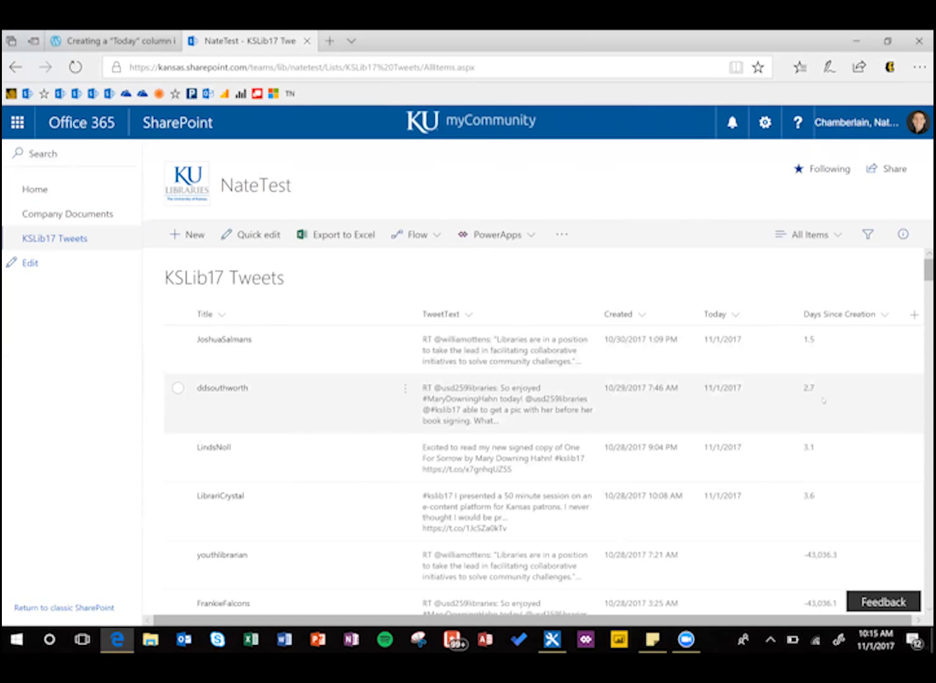
mouse_move(762, 423)
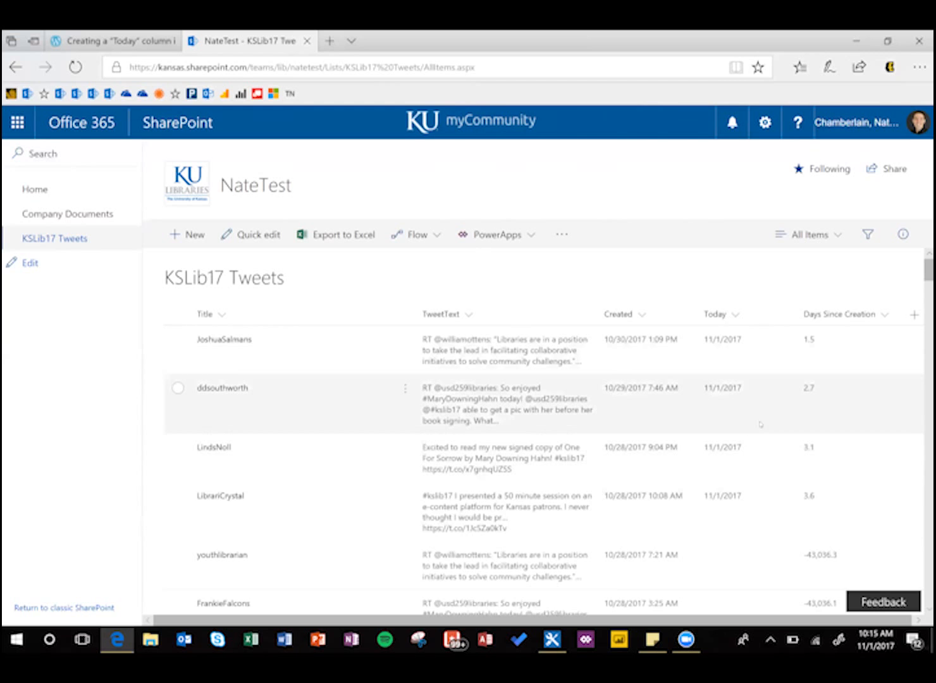